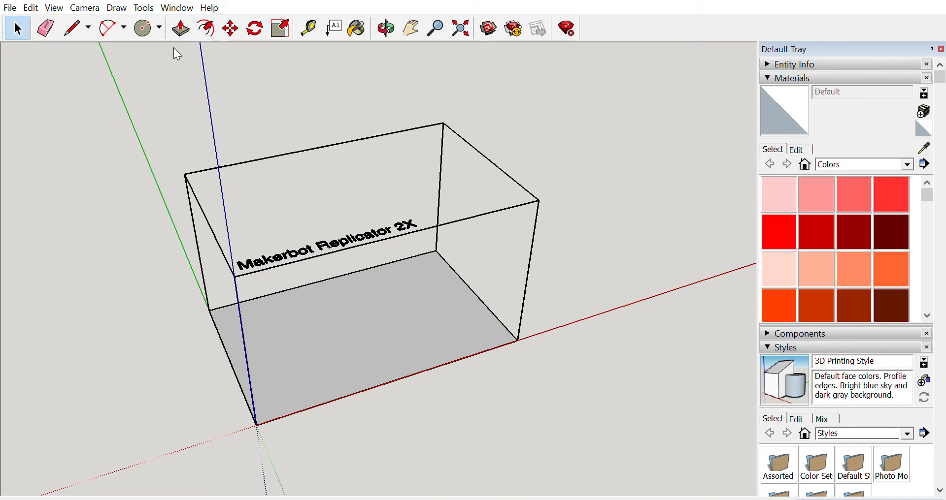
mouse_move(448, 99)
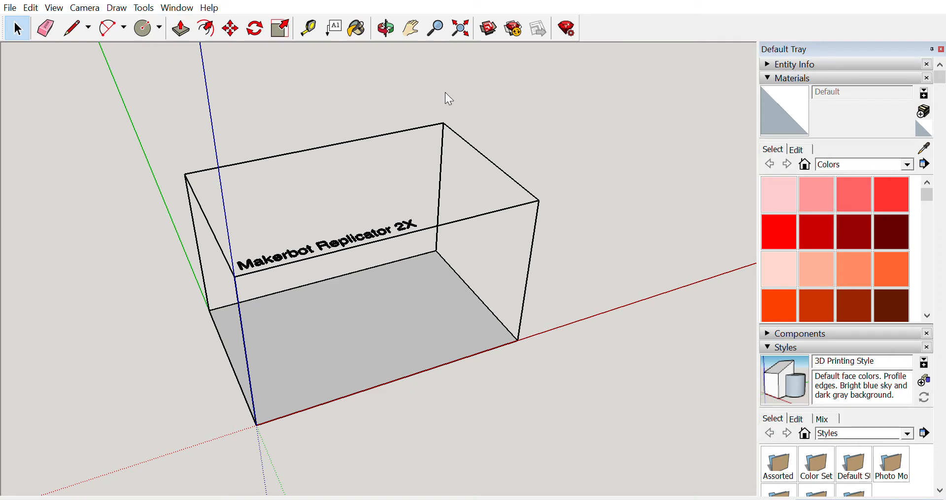
mouse_move(550, 372)
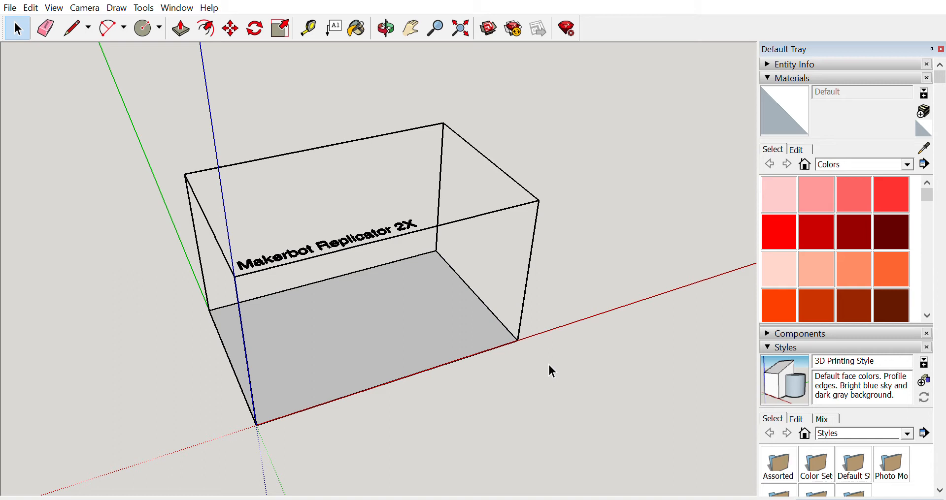
mouse_move(556, 247)
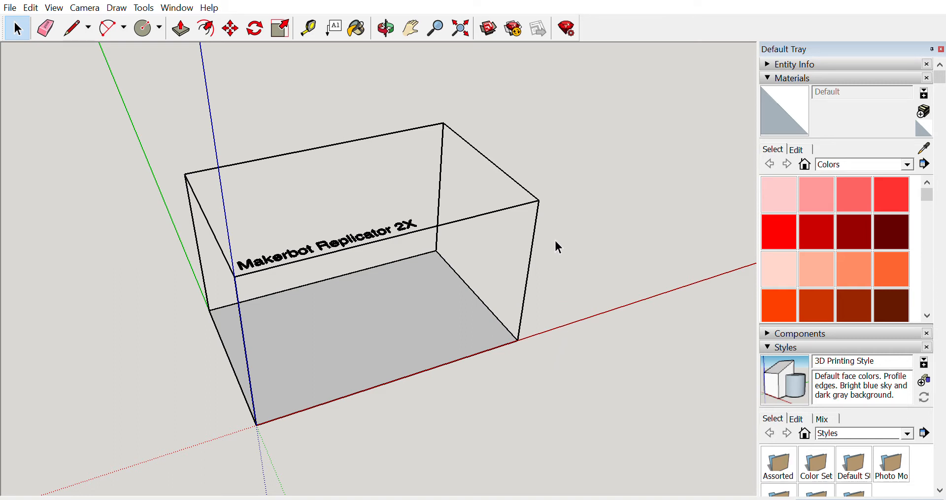
mouse_move(595, 122)
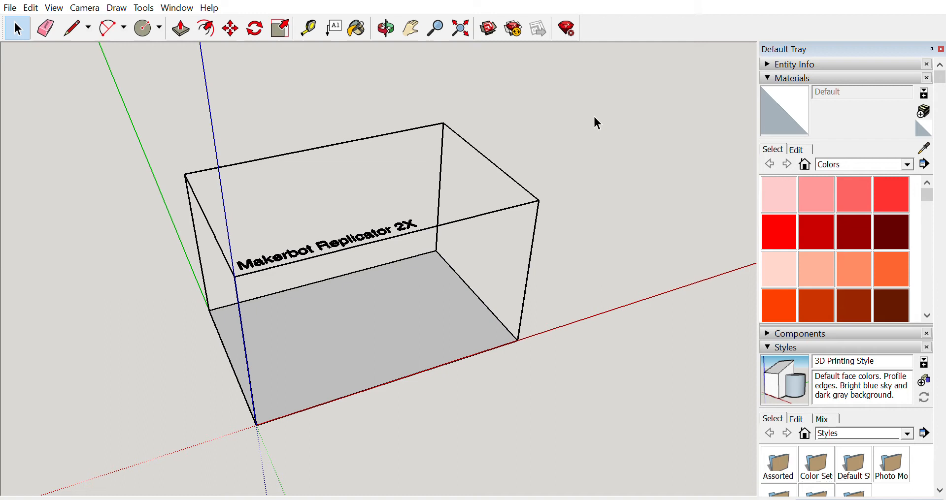
mouse_move(590, 91)
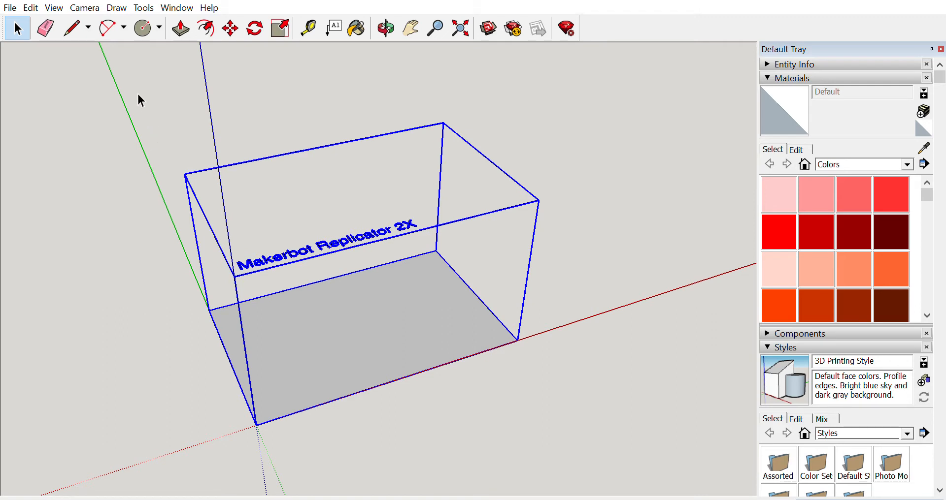
mouse_move(138, 107)
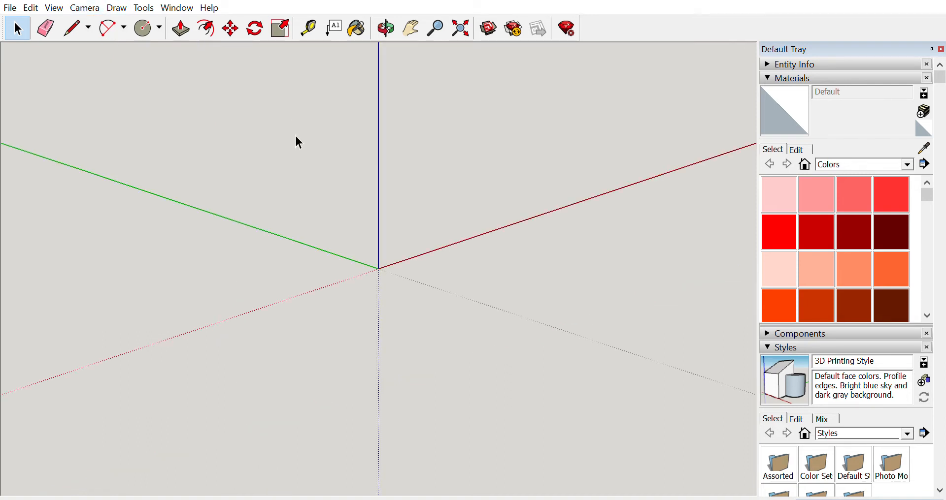
mouse_move(448, 256)
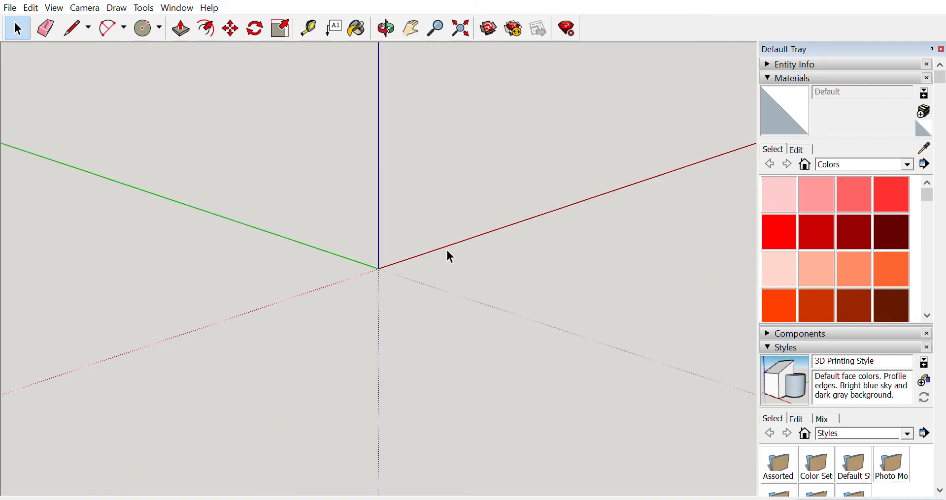
mouse_move(356, 278)
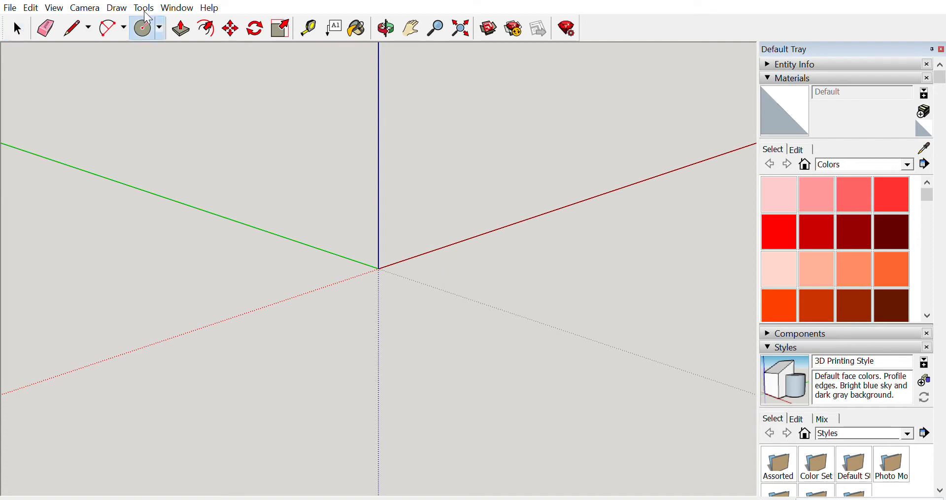
mouse_move(378, 268)
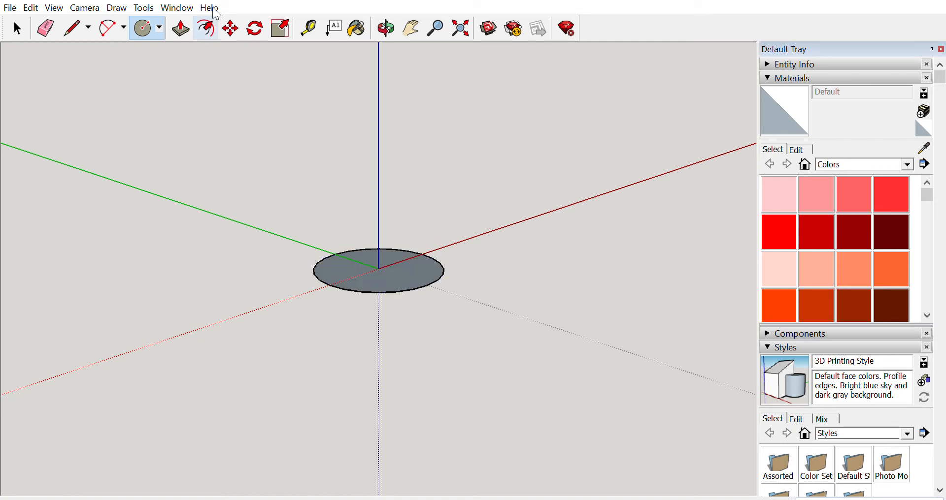
Pull the origin-centred circle up into a thin base disc with Push/Pull.
click(180, 29)
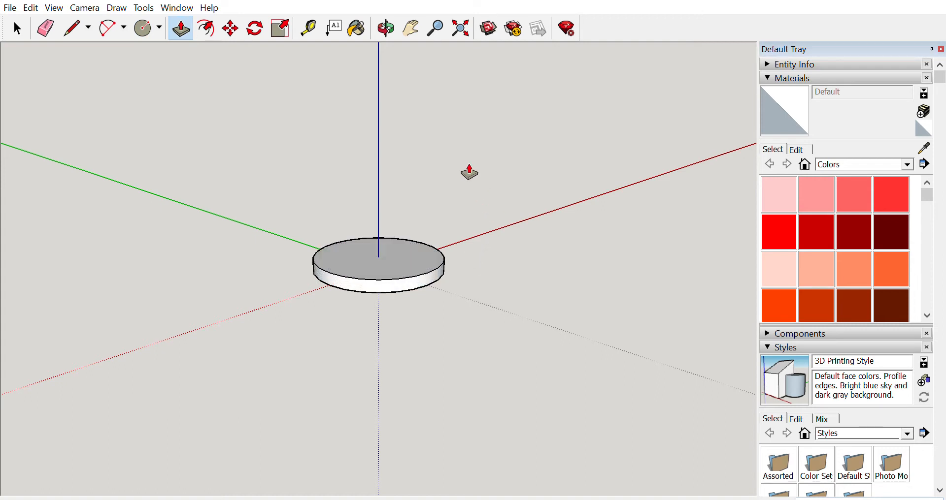
mouse_move(470, 192)
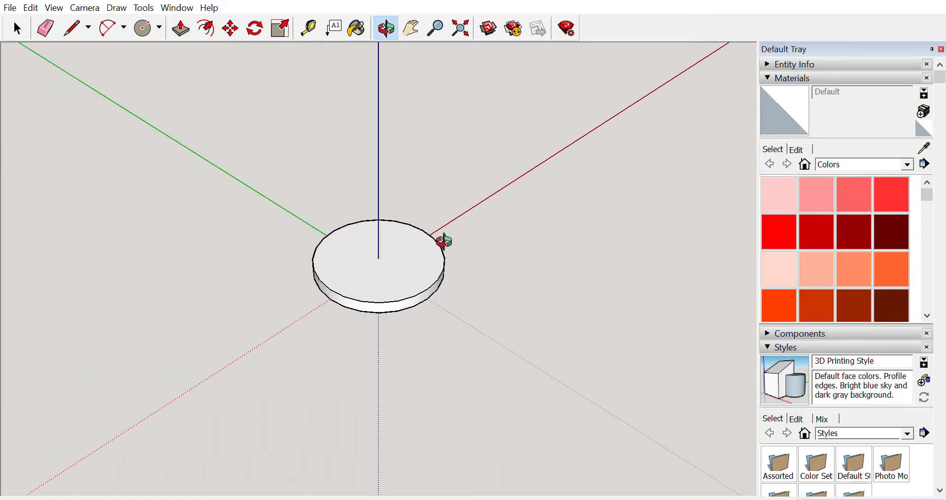
mouse_move(420, 299)
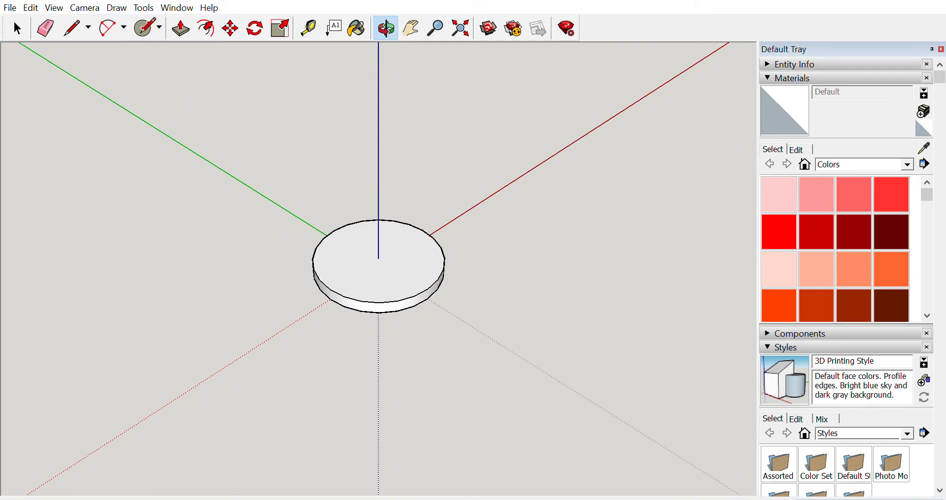
Draw a smaller concentric circle on the disc top and raise it into a second tier.
click(141, 28)
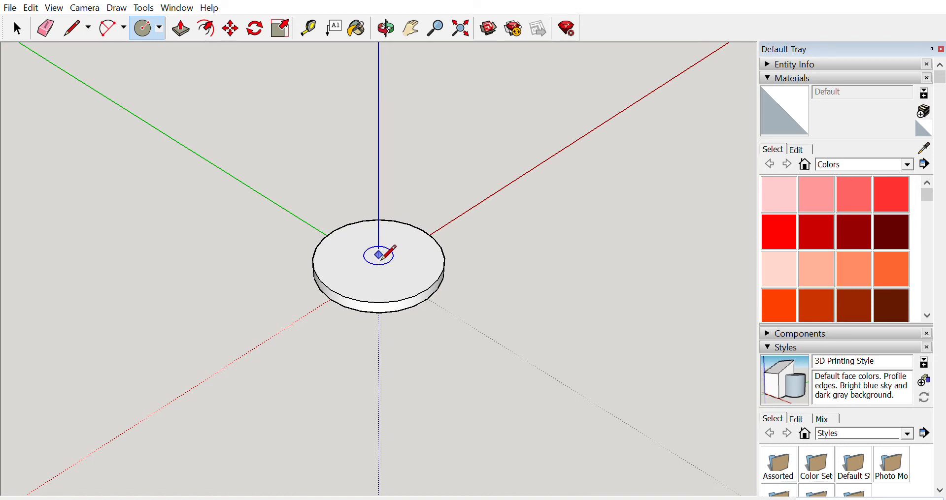
drag(378, 253, 418, 252)
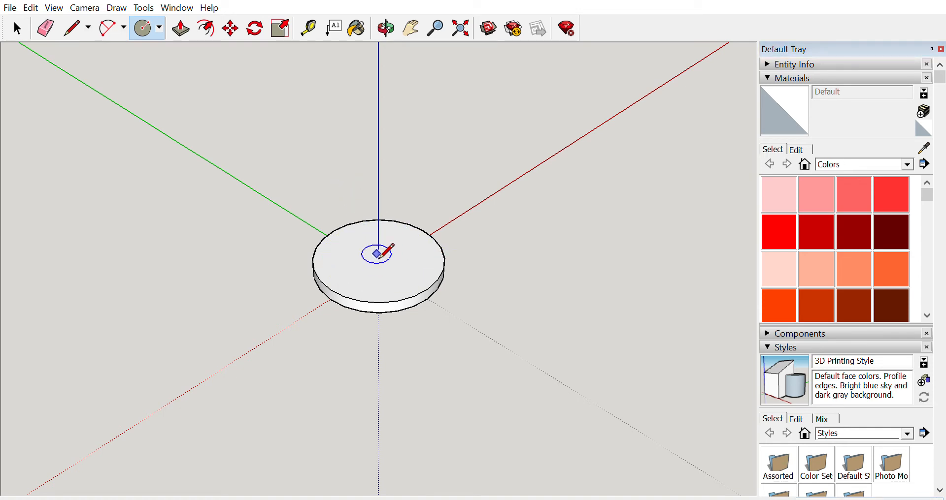
mouse_move(323, 238)
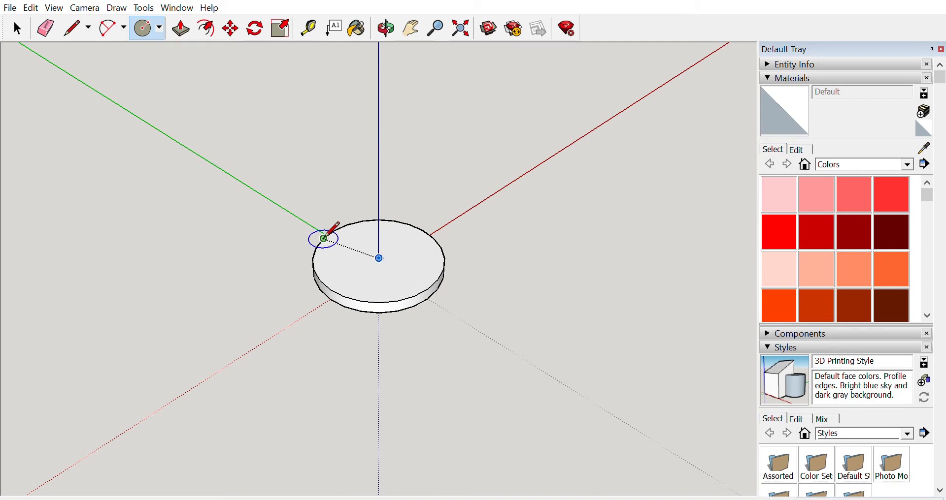
mouse_move(379, 233)
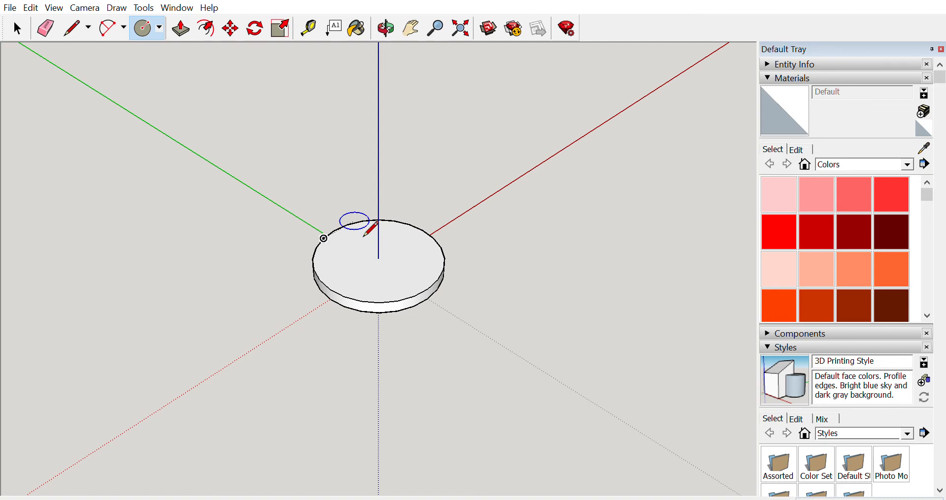
mouse_move(377, 259)
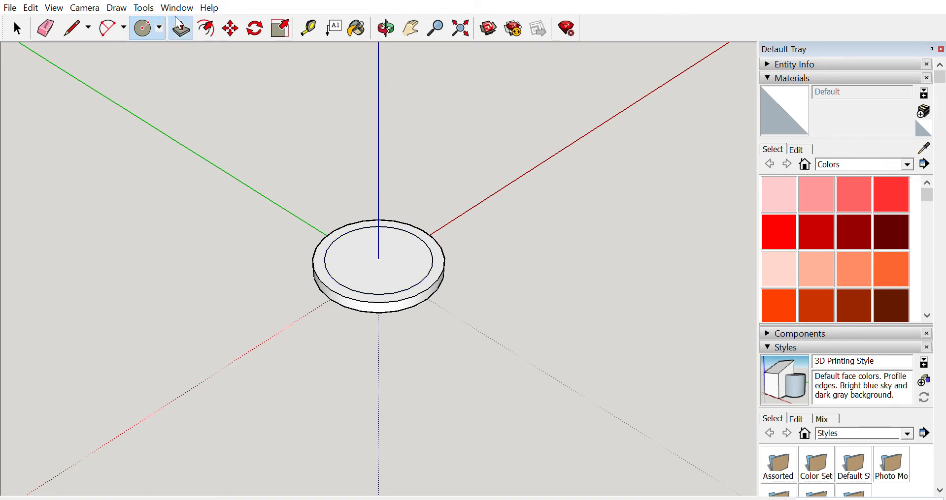
click(179, 27)
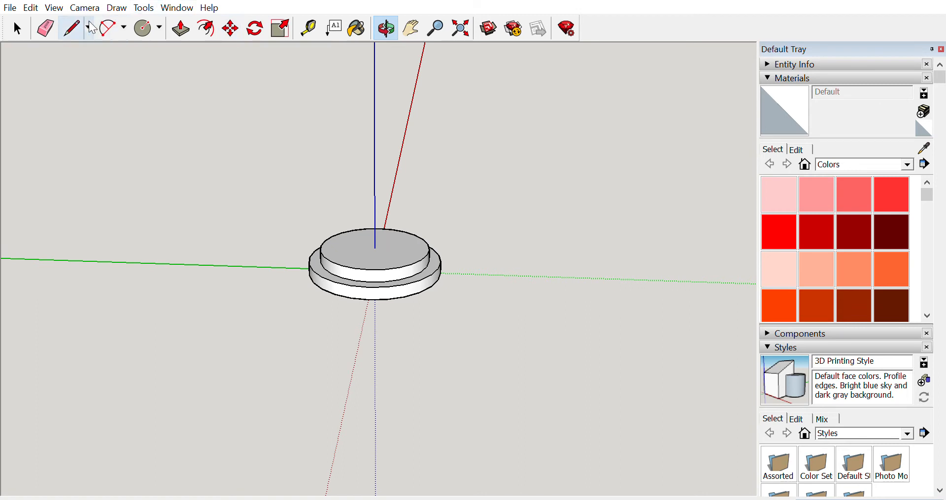
Draw a vertical line from the base centre along the blue axis and a line to the rim.
click(71, 28)
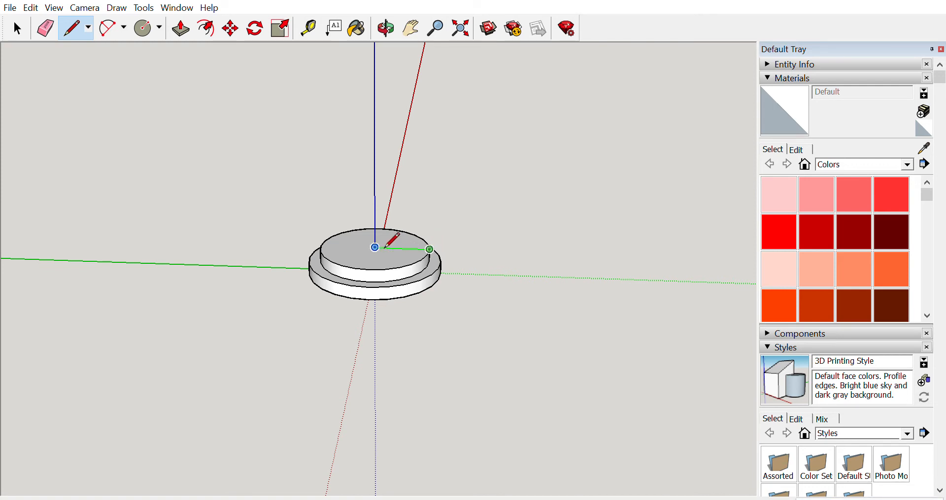
mouse_move(378, 97)
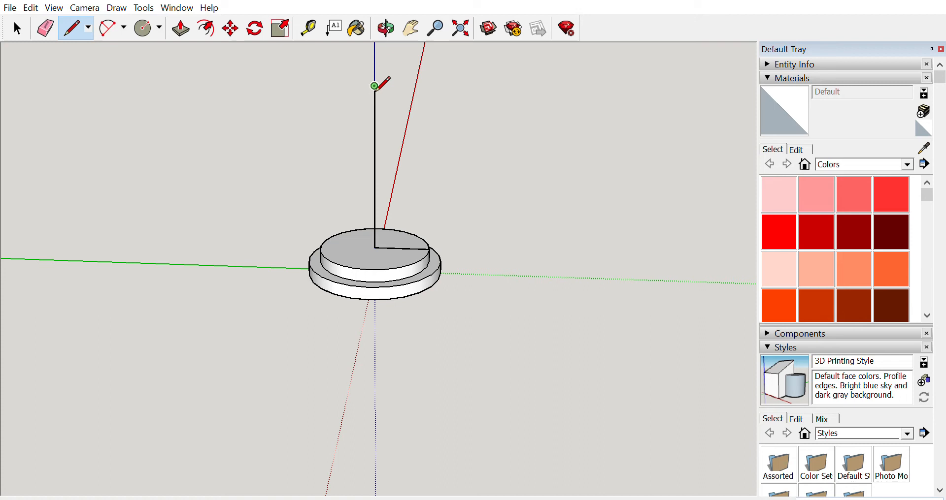
mouse_move(348, 167)
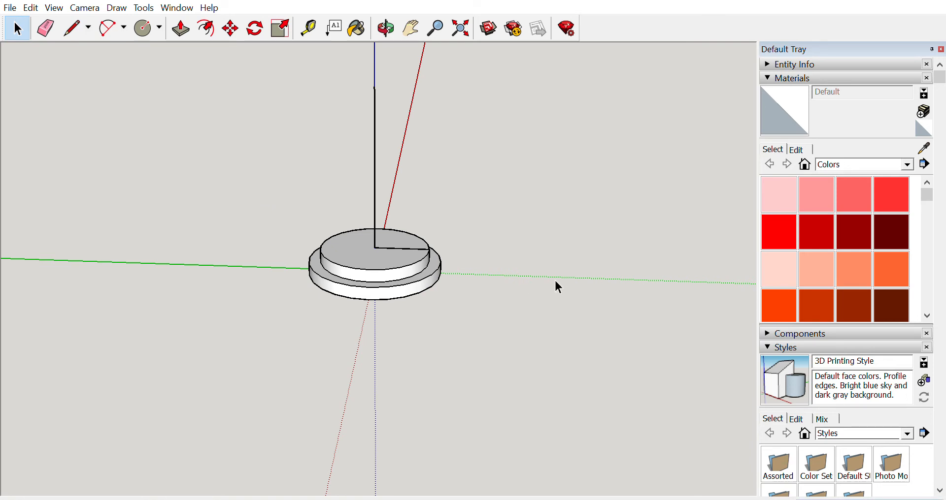
mouse_move(507, 175)
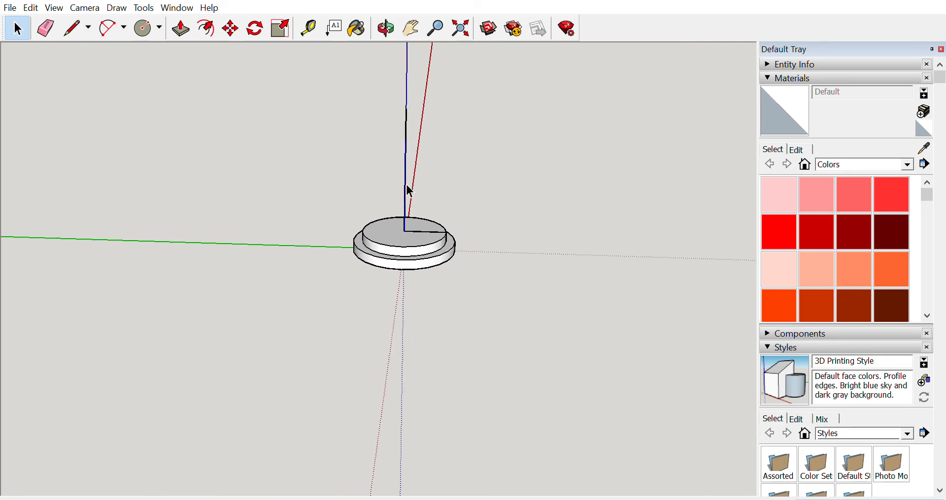
mouse_move(204, 177)
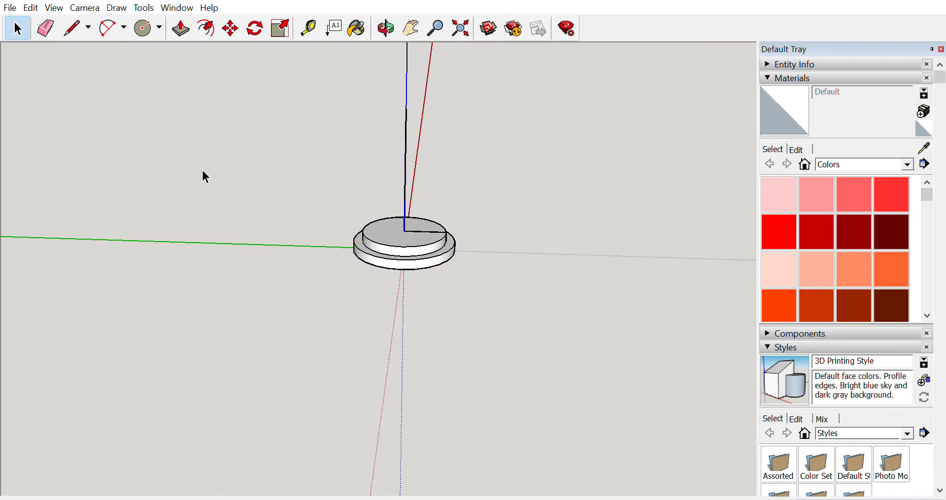
Draw an upright head circle centred at the top of the vertical line.
click(143, 28)
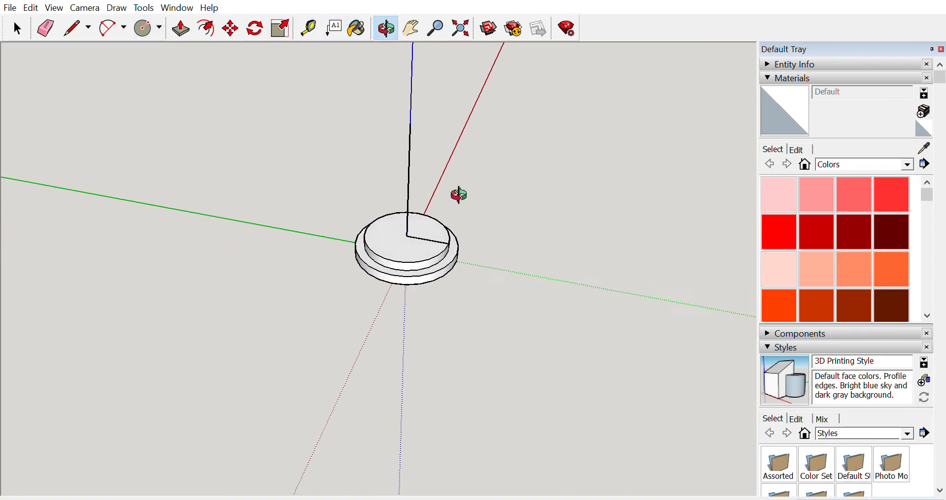
drag(458, 194, 290, 141)
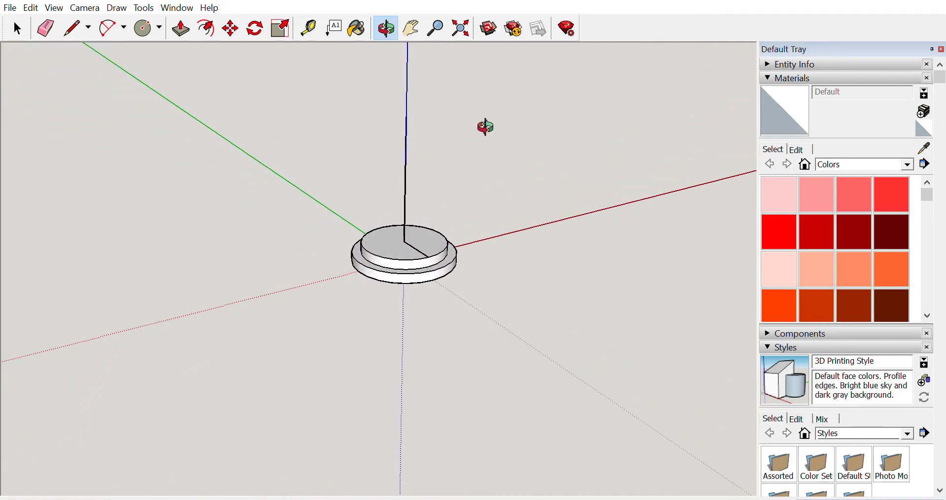
drag(486, 127, 344, 135)
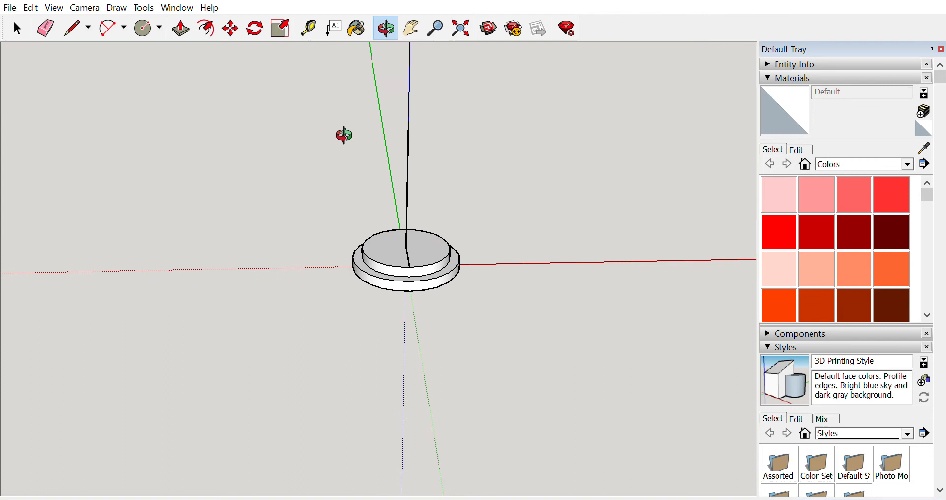
click(143, 28)
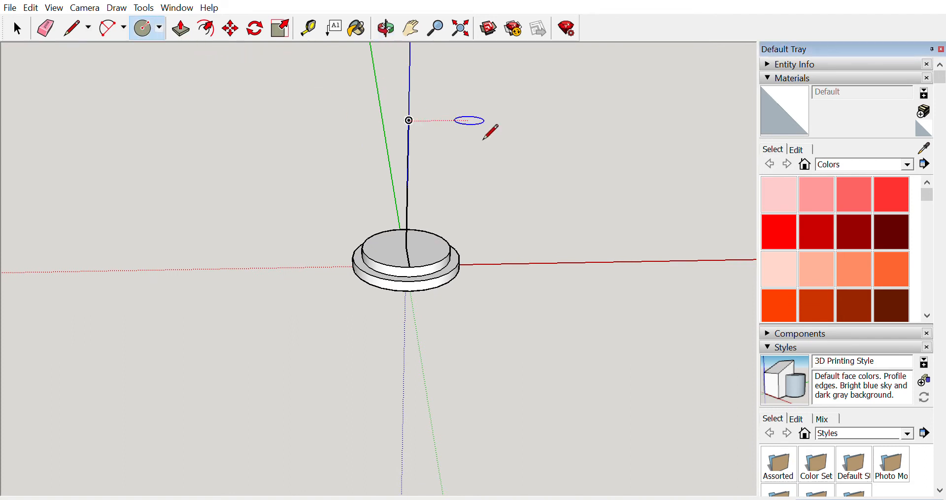
mouse_move(412, 130)
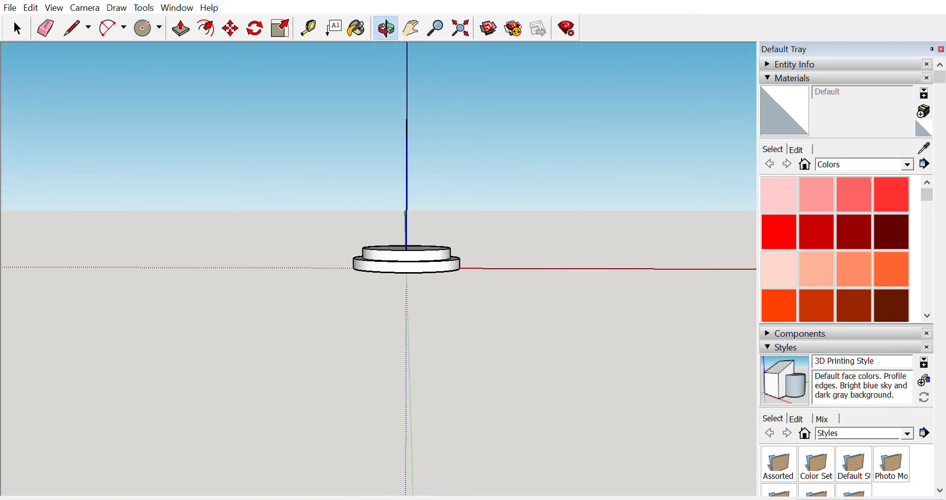
click(142, 28)
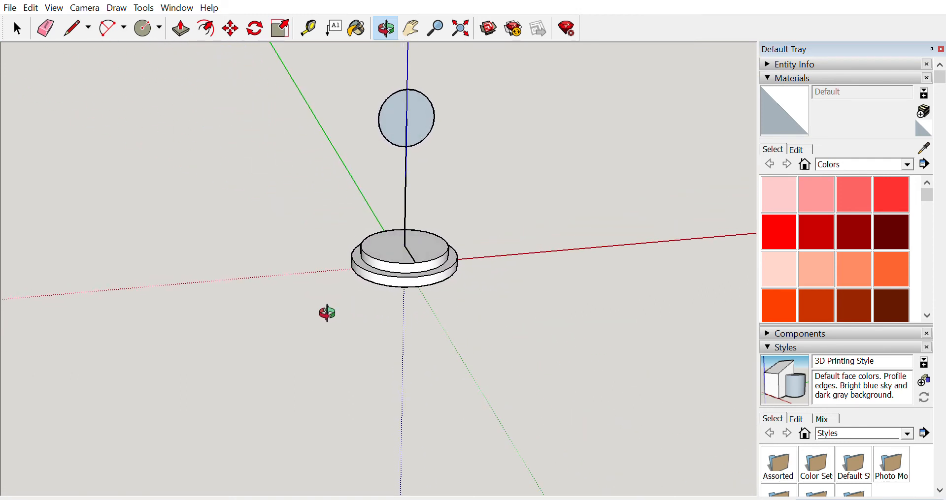
Erase the old radial line on the top tier and redraw it from centre to rim.
click(45, 28)
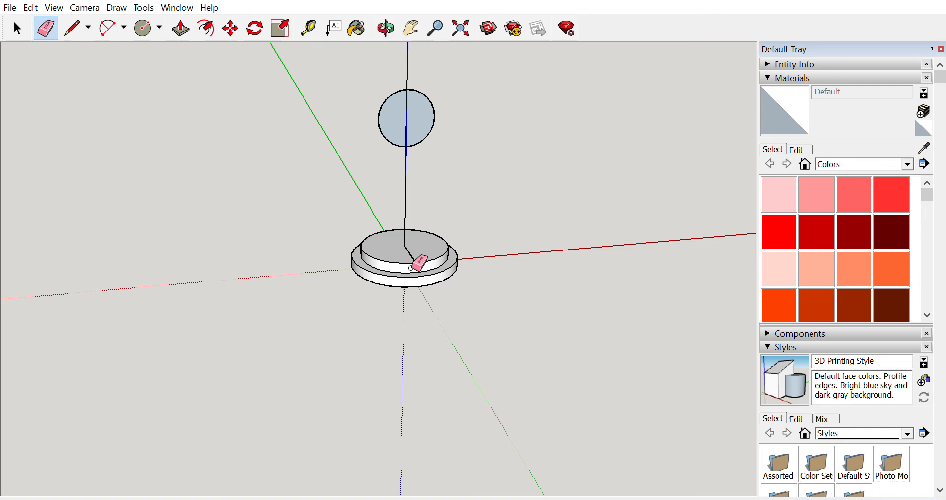
mouse_move(263, 158)
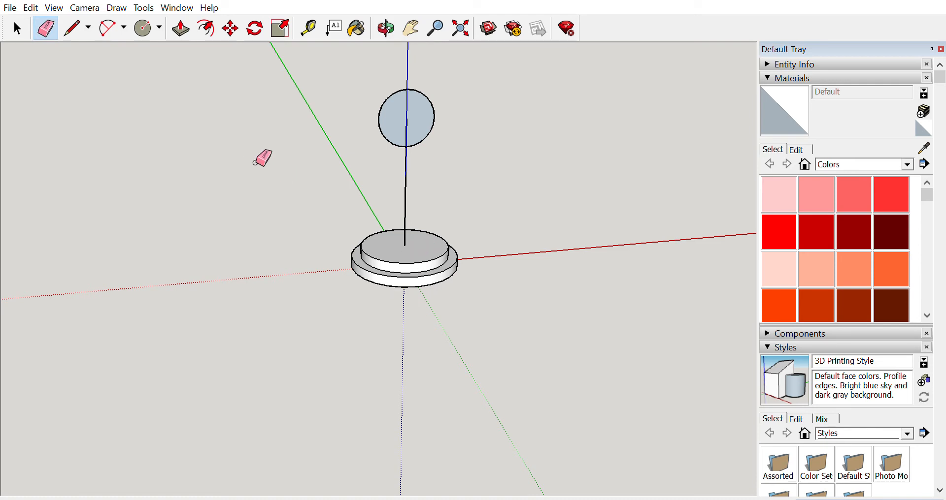
click(71, 29)
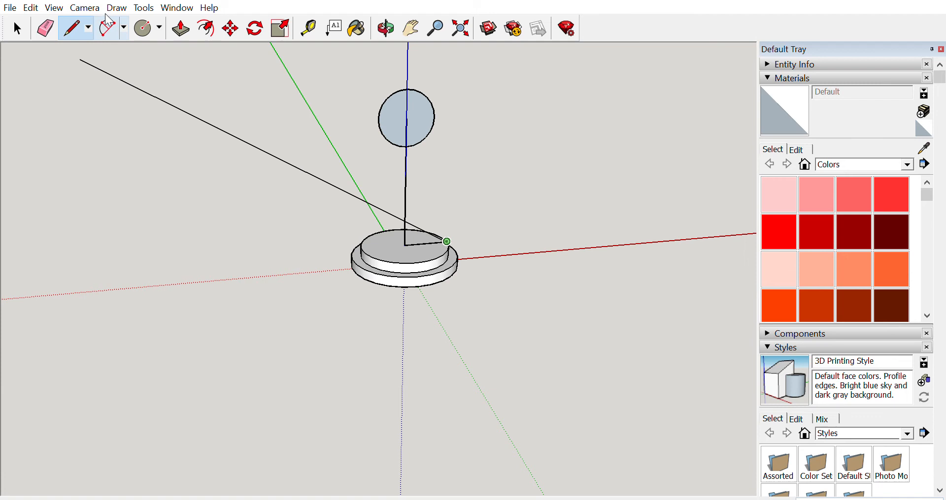
Draw an arc from the base rim up to the vertical line, closing the pawn's body profile.
click(106, 28)
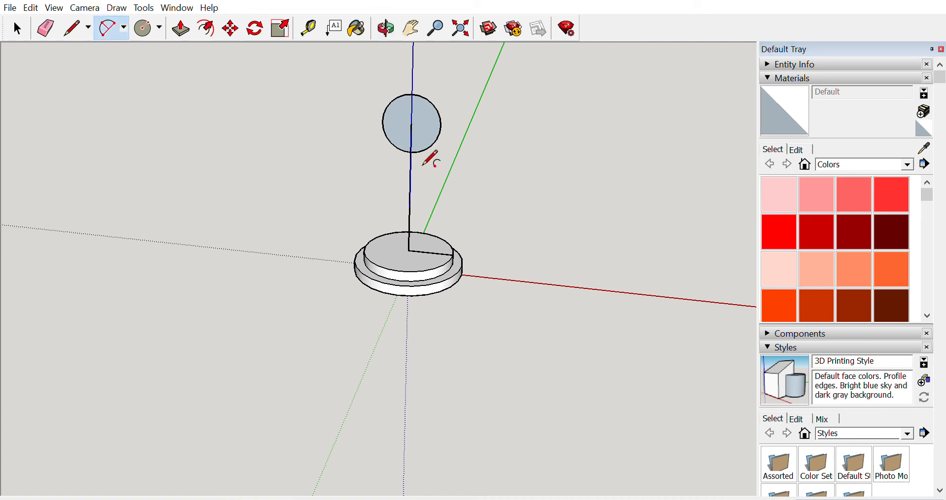
mouse_move(426, 150)
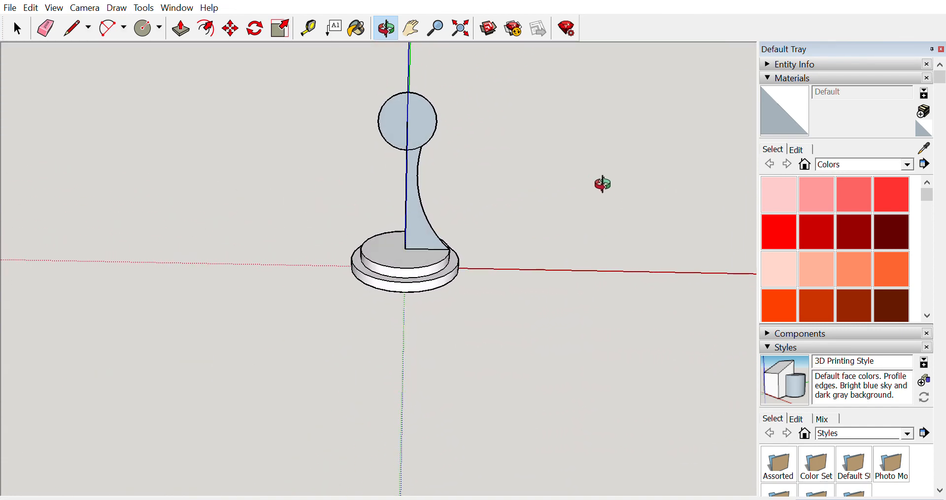
drag(601, 184, 563, 219)
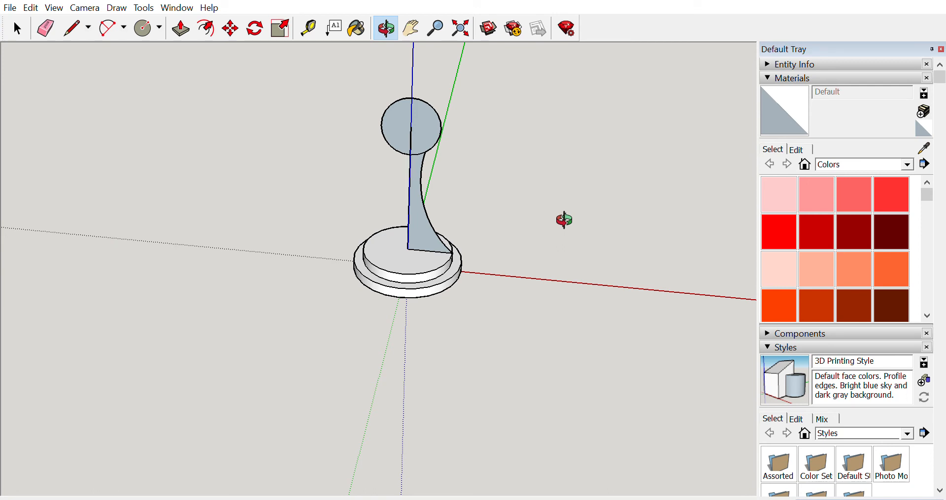
mouse_move(117, 58)
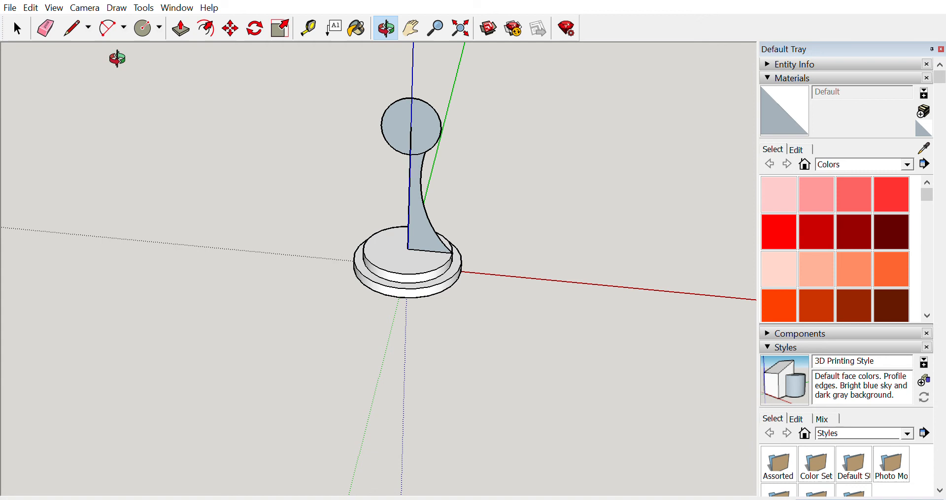
Trim the head circle to a half-disc and draw the collar notch line across the neck.
click(71, 28)
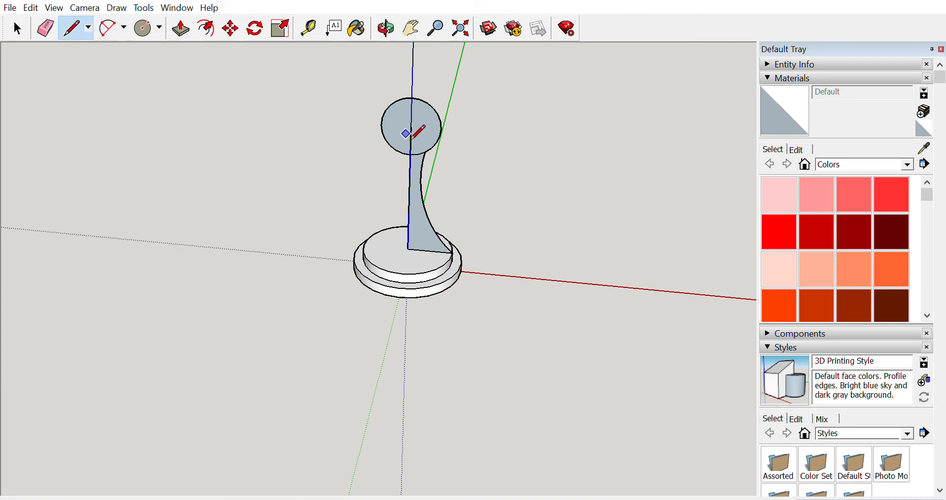
mouse_move(411, 127)
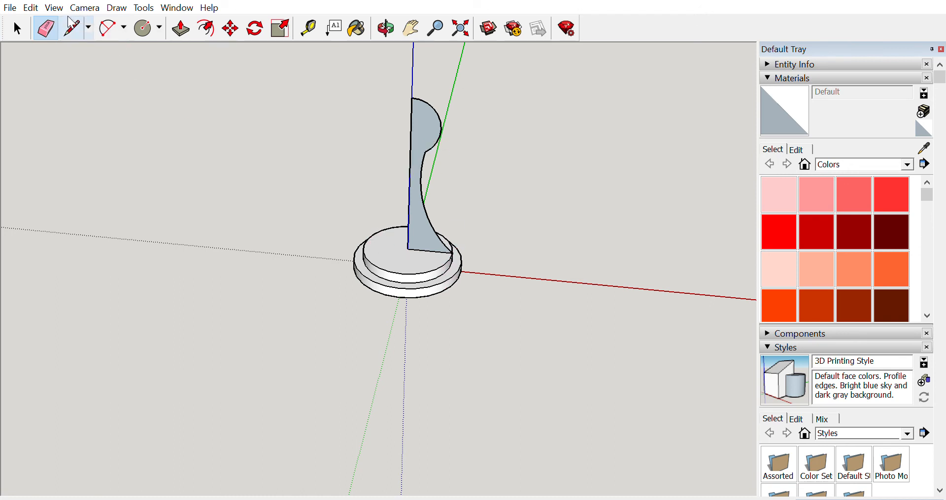
click(71, 29)
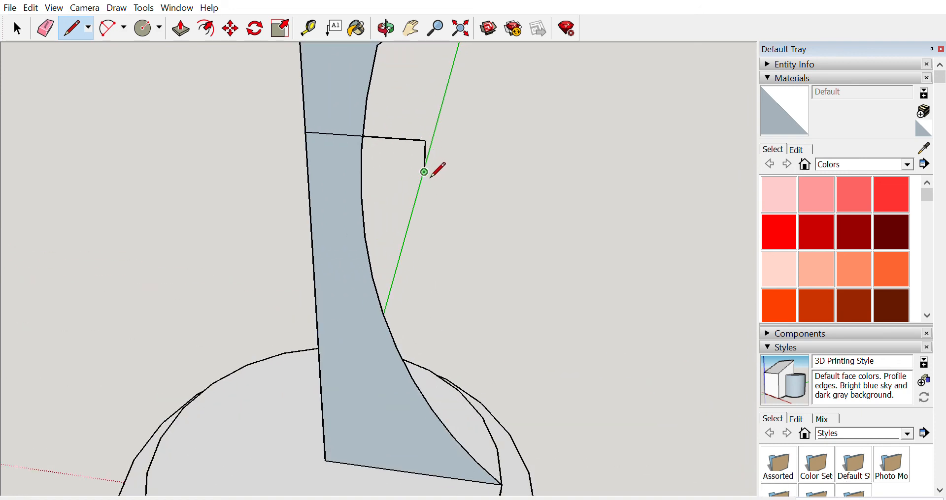
mouse_move(307, 162)
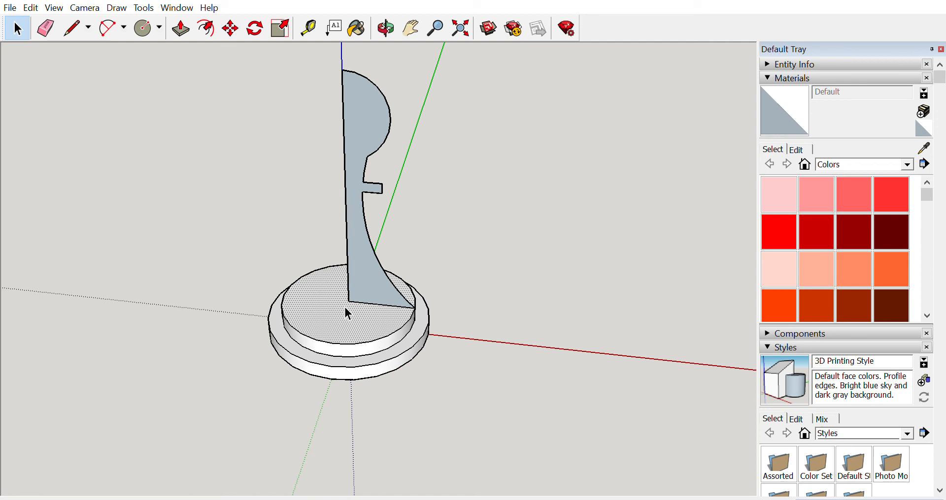
mouse_move(404, 296)
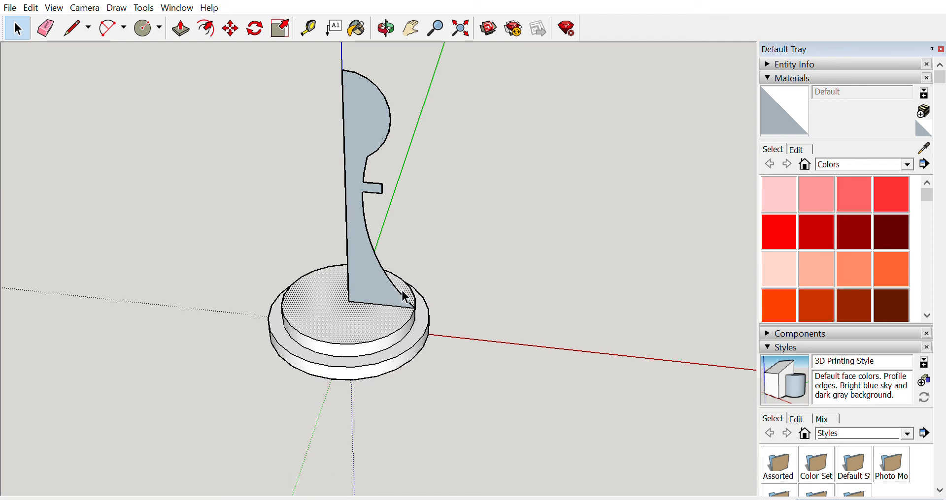
mouse_move(277, 282)
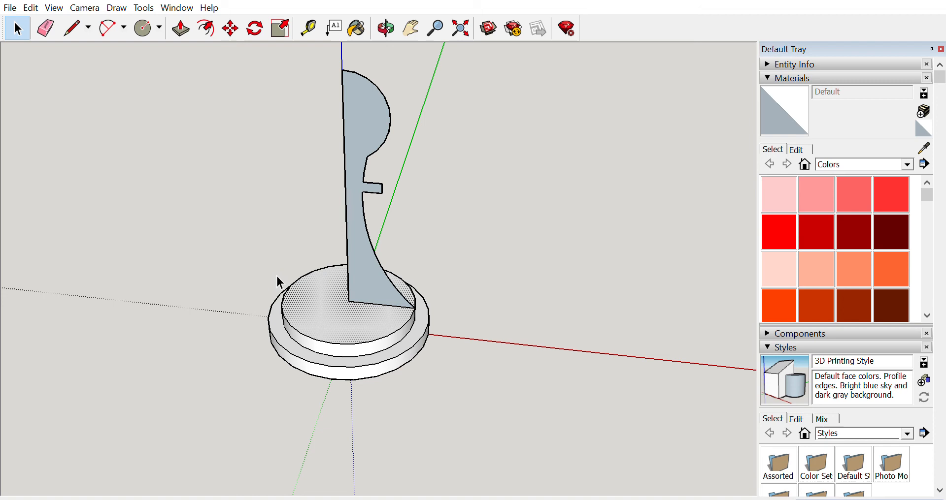
mouse_move(230, 205)
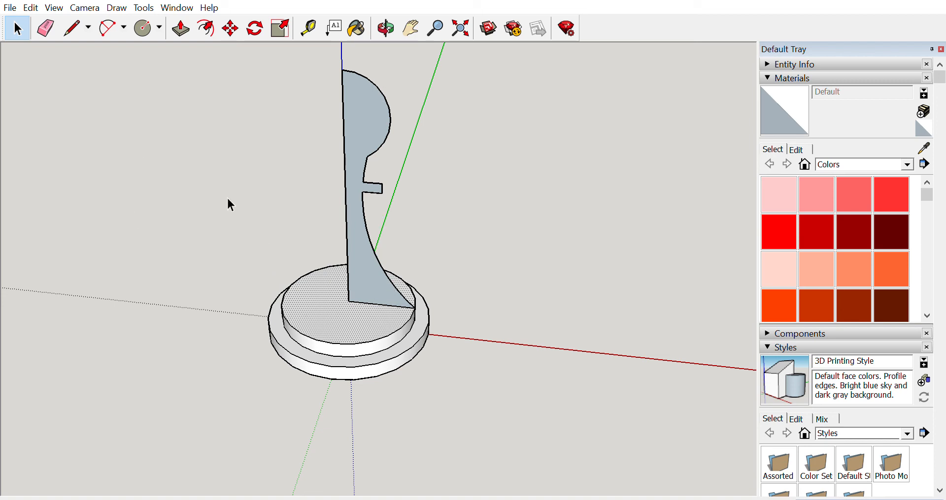
mouse_move(60, 267)
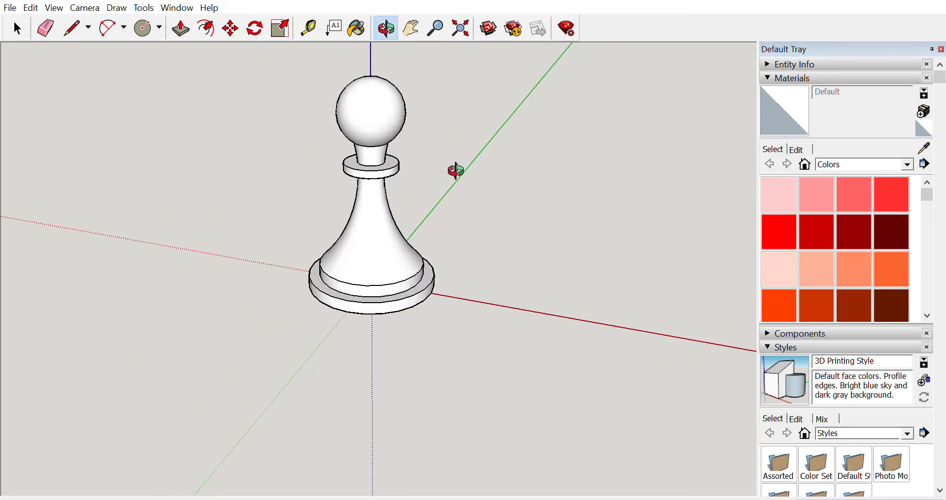
mouse_move(566, 278)
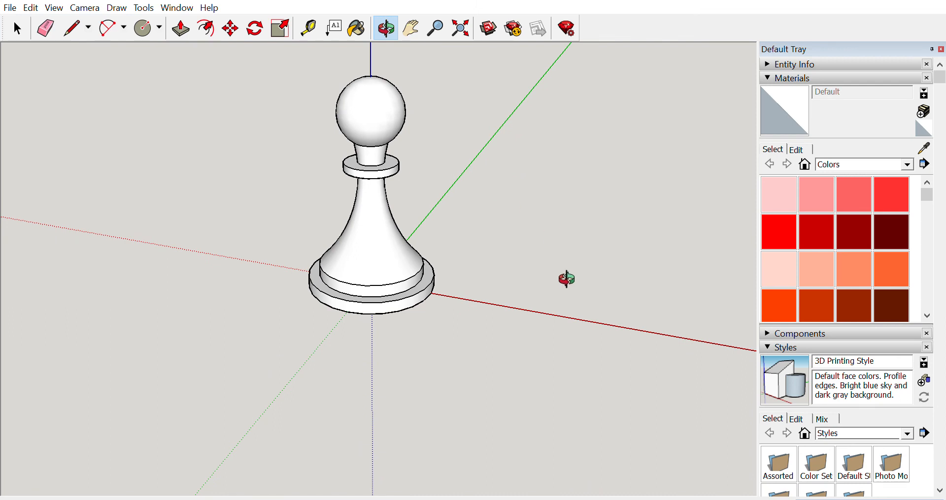